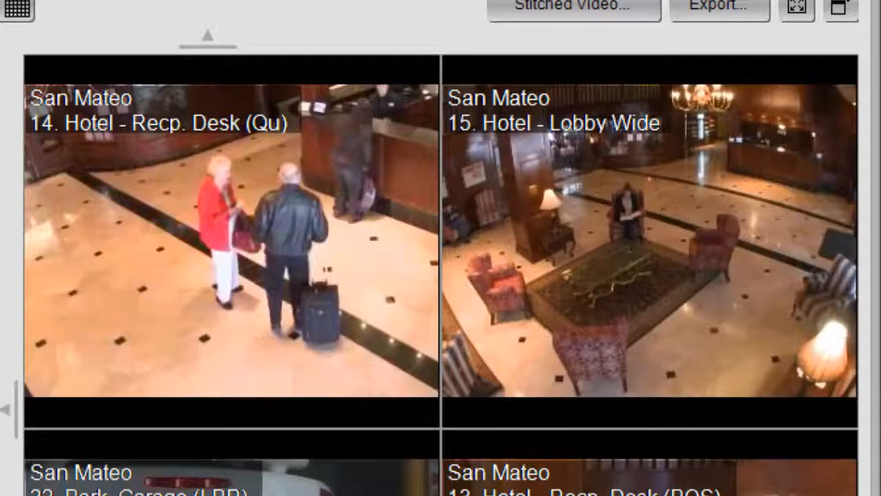
- Start a new License Plate event search limited to camera 22 over the recent two weeks
scroll("down", 3)
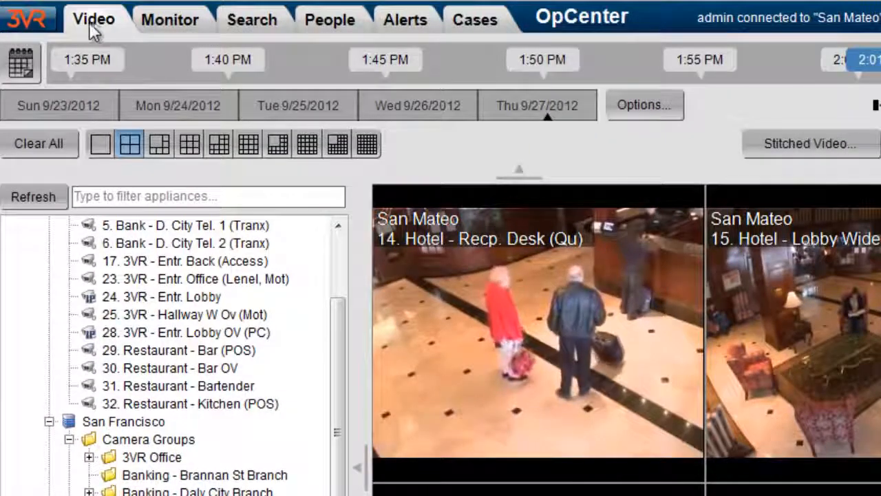
left_click(223, 19)
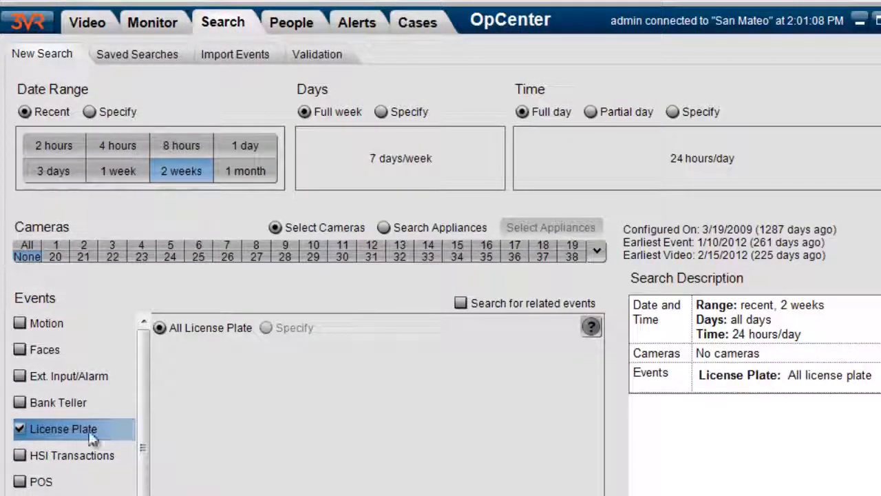
mouse_move(113, 264)
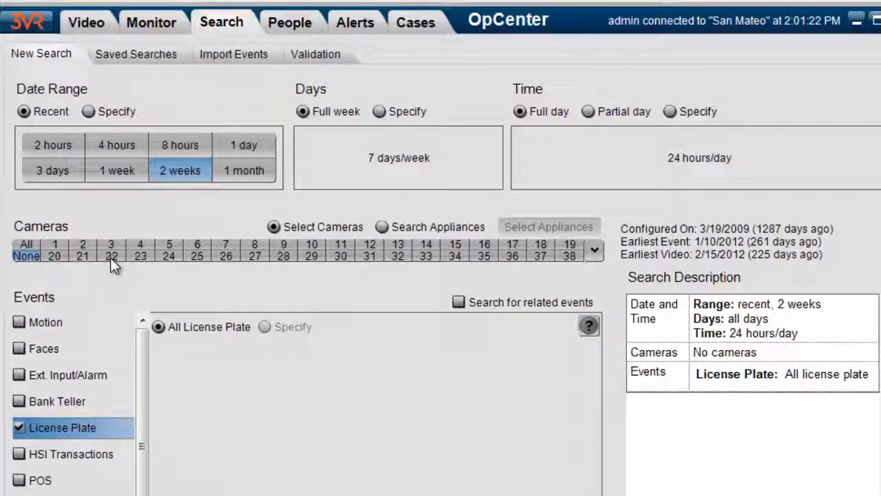
mouse_move(111, 256)
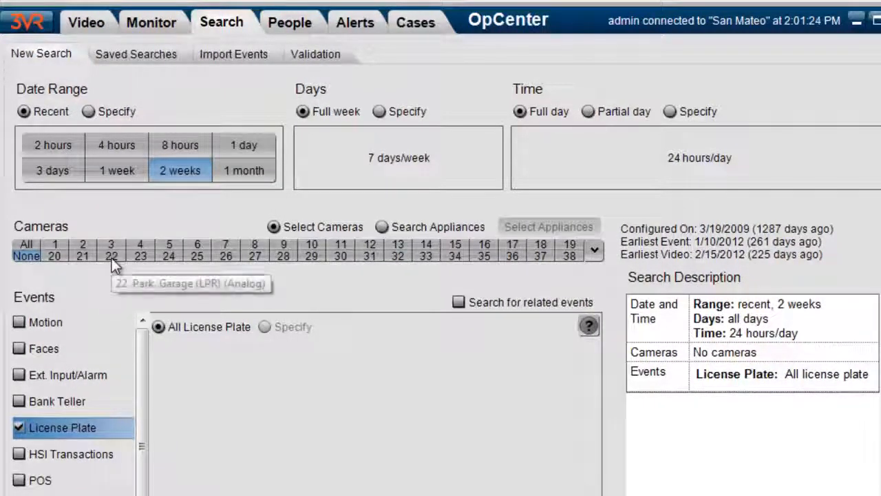
left_click(112, 255)
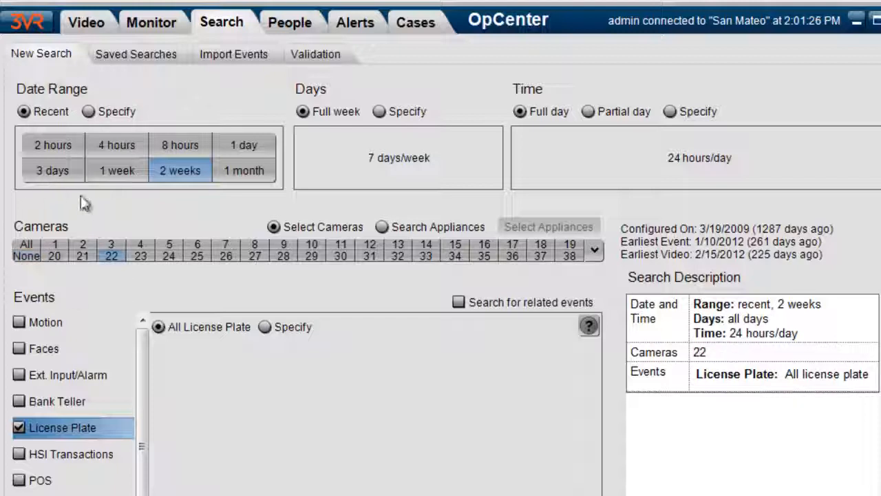
mouse_move(52, 145)
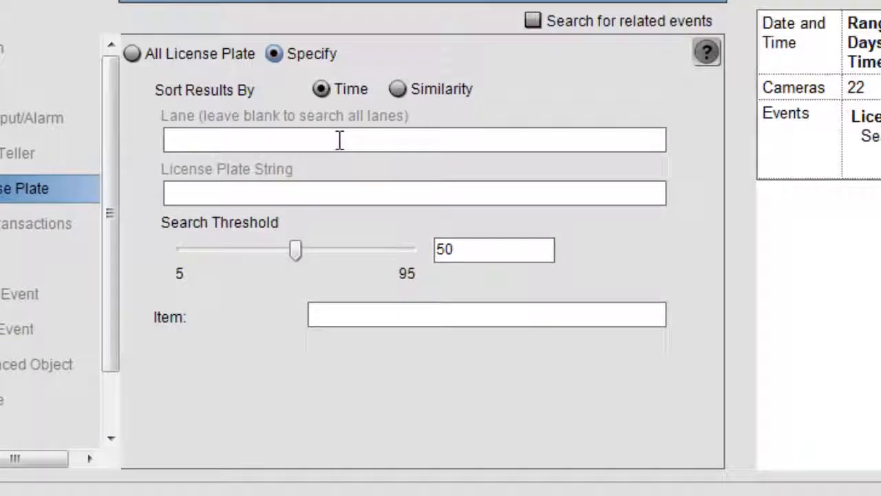
mouse_move(314, 177)
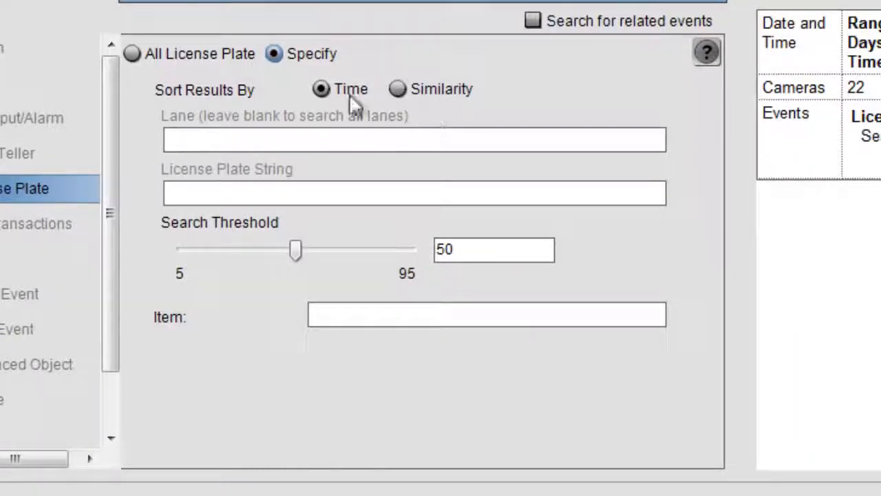
left_click(412, 193)
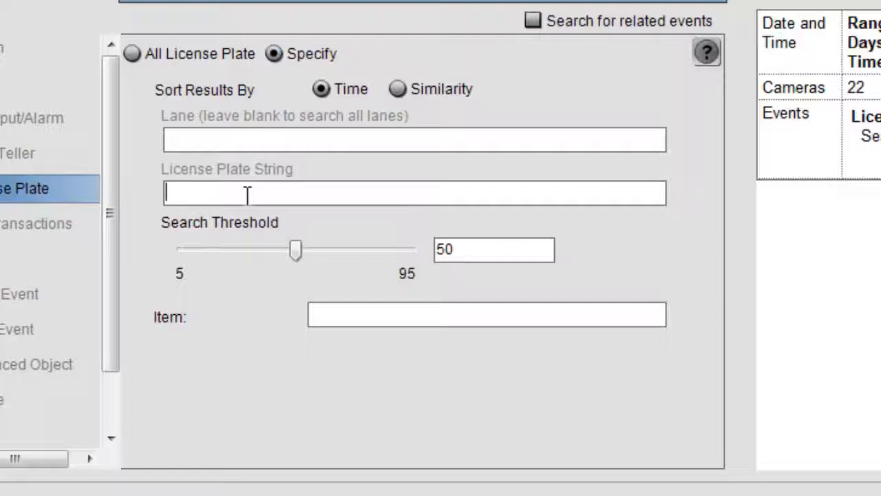
type("29")
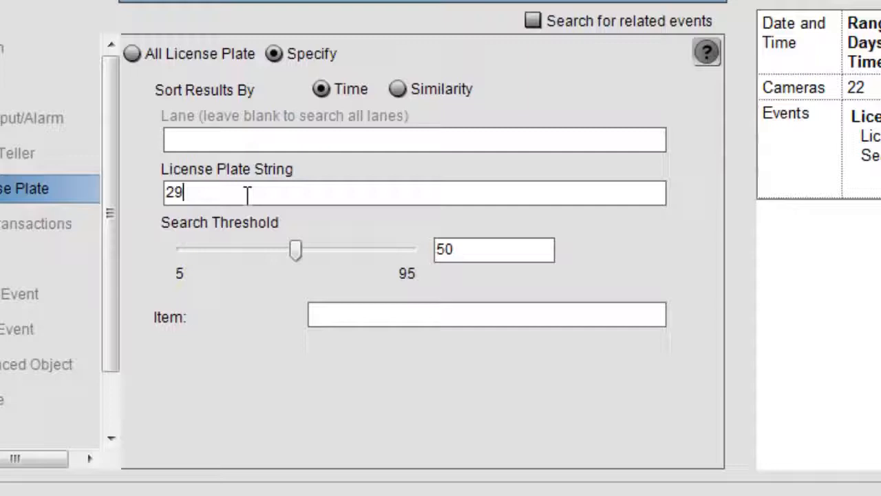
type("6ap")
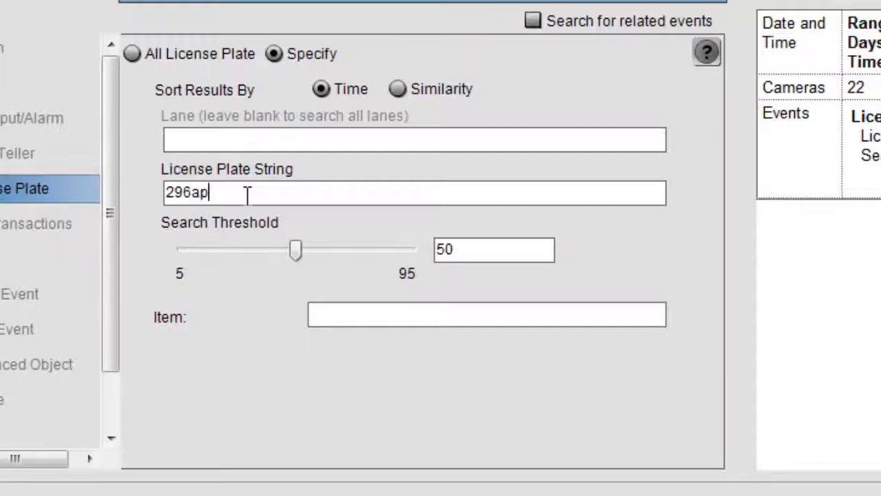
type("a")
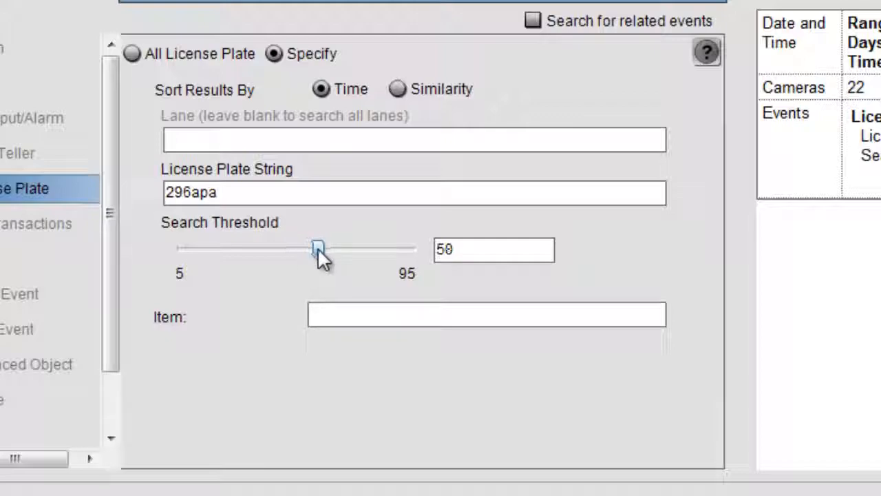
left_click_drag(318, 249, 329, 278)
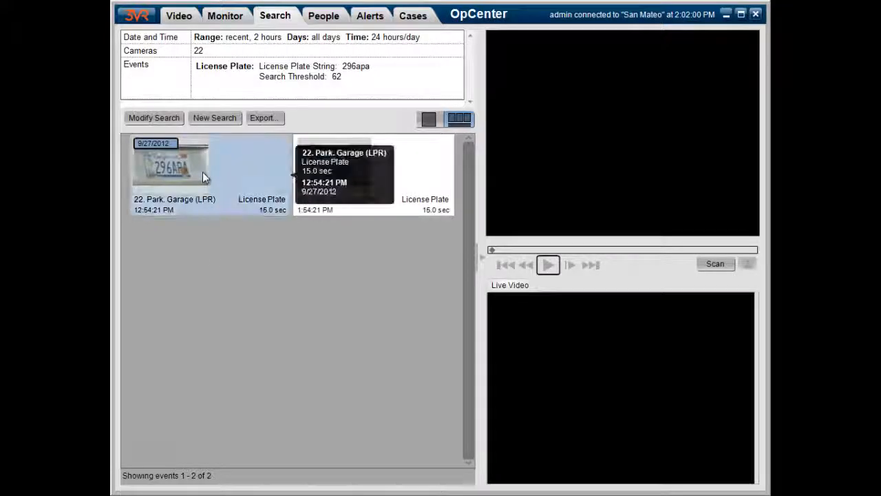
- Play back the first 296apa garage clip, then close the player
double_click(173, 168)
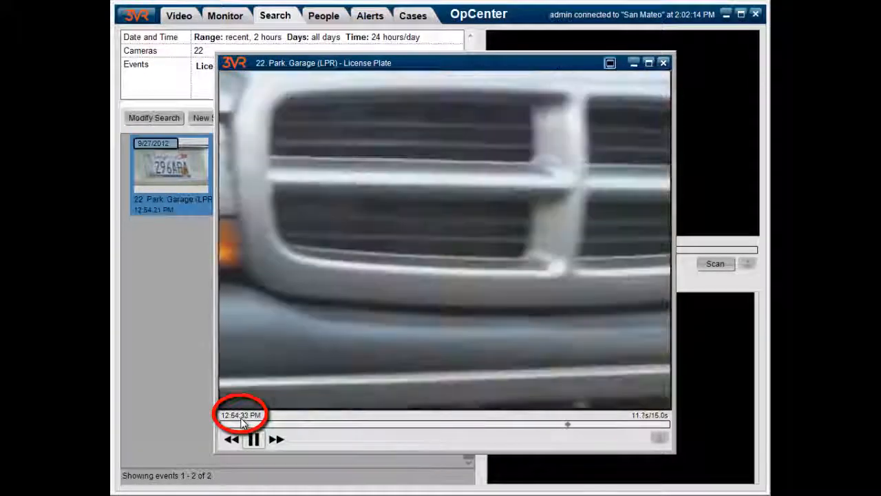
left_click(253, 439)
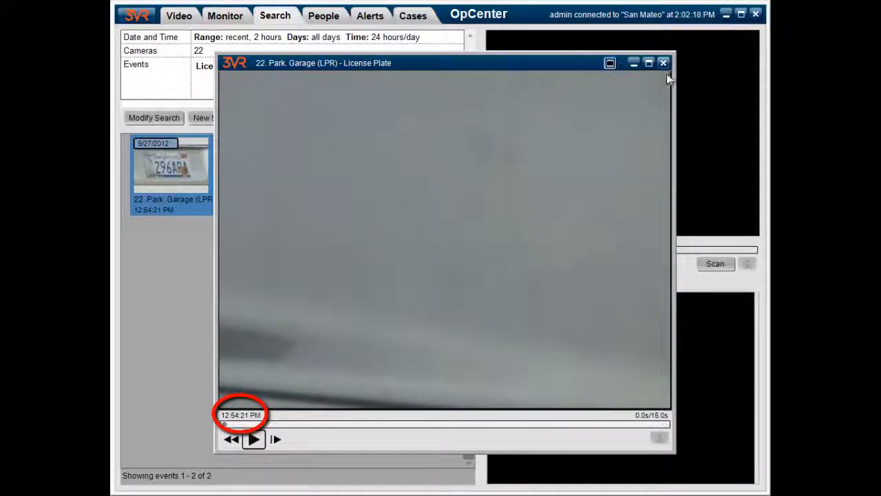
left_click(664, 63)
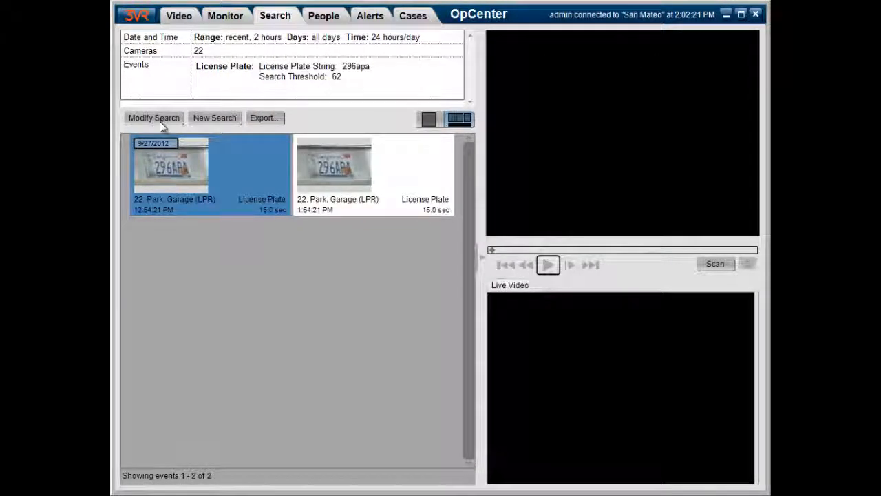
- Modify the search, replacing the plate string with myz
left_click(154, 118)
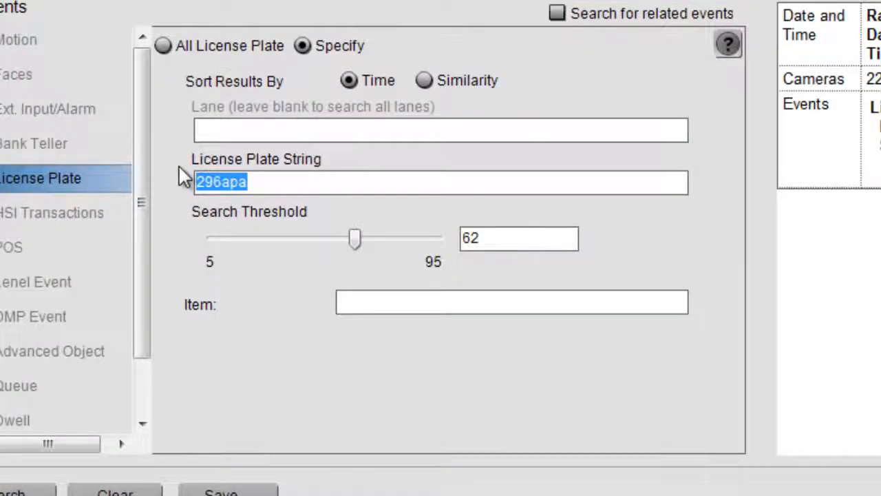
type("myz")
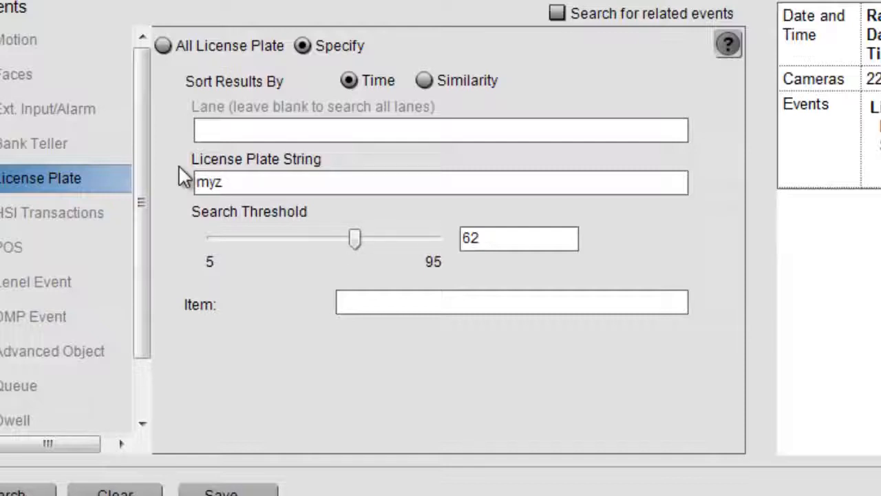
type("rii")
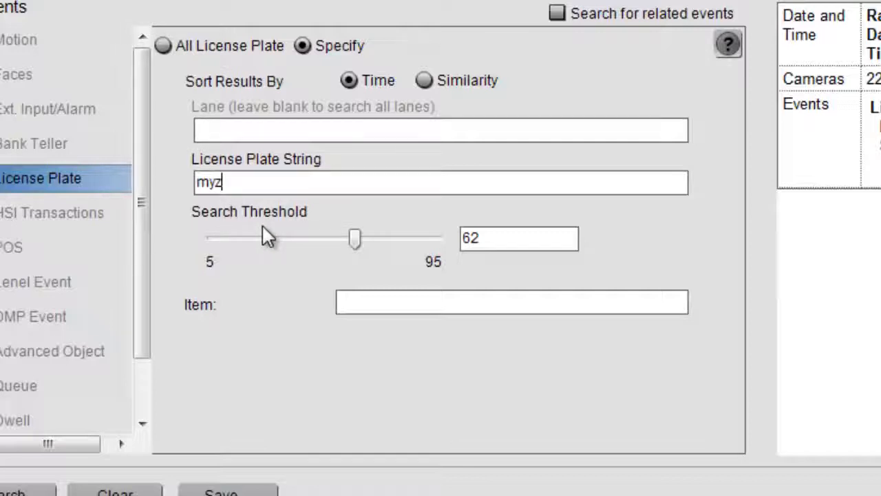
- Lower the search threshold to 50 and run the modified plate search
left_click_drag(356, 237, 331, 241)
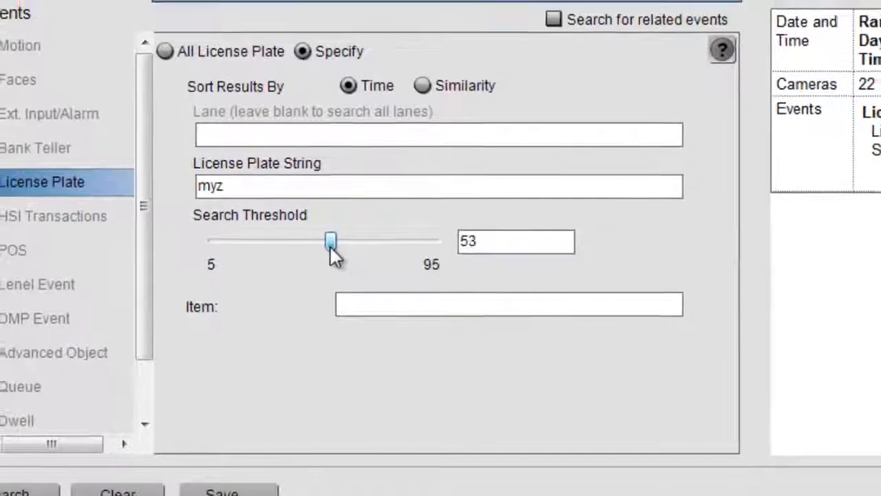
left_click_drag(330, 240, 320, 284)
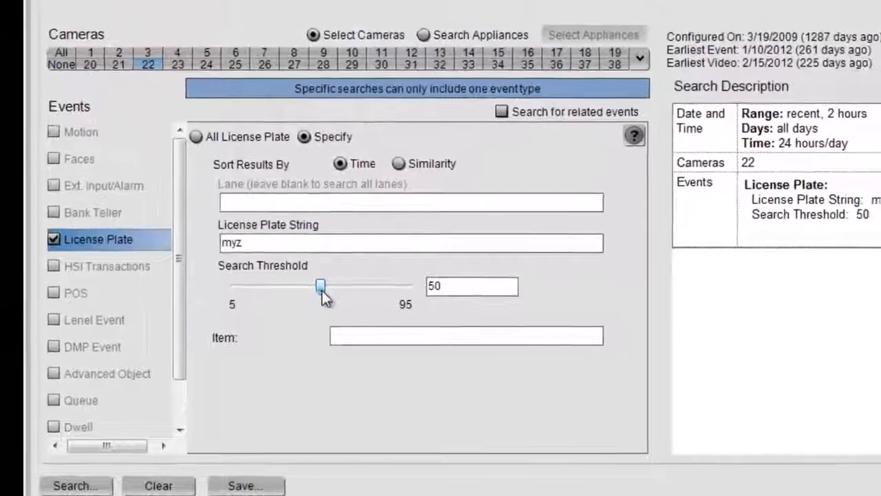
left_click(76, 484)
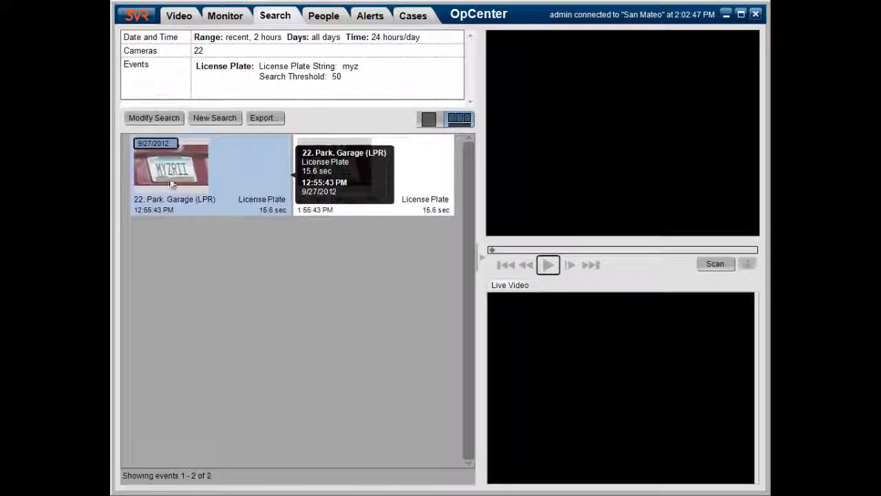
double_click(171, 168)
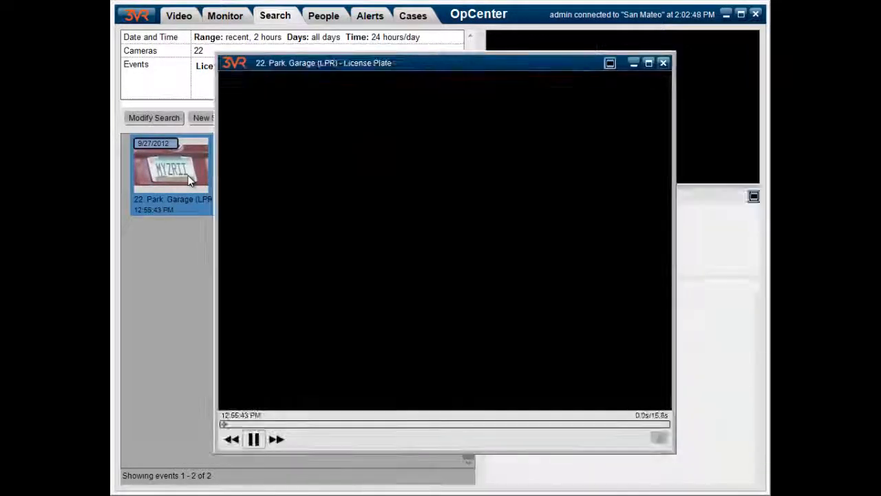
left_click(254, 437)
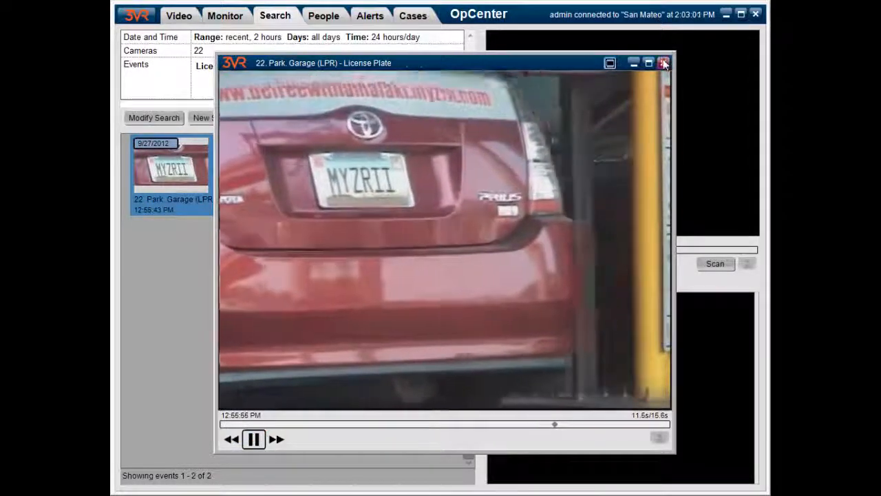
left_click(663, 64)
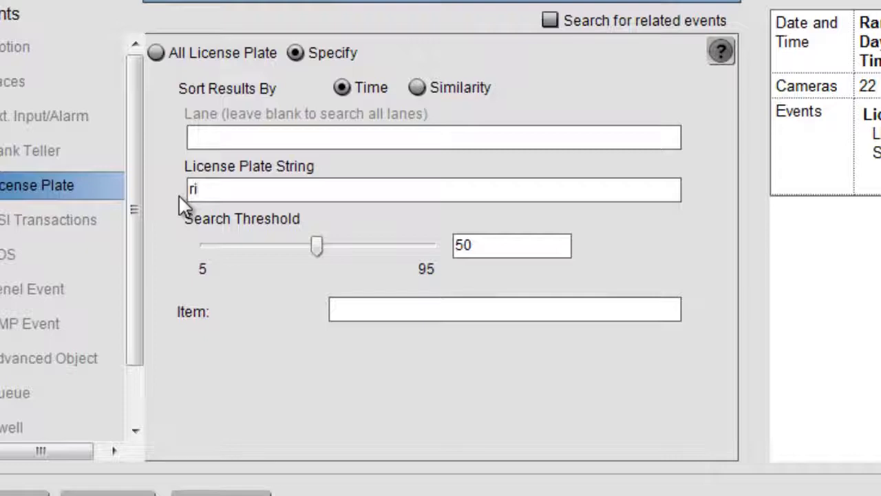
- Run the ri plate search returning six garage clips and play back the MYZRII clip
type("i")
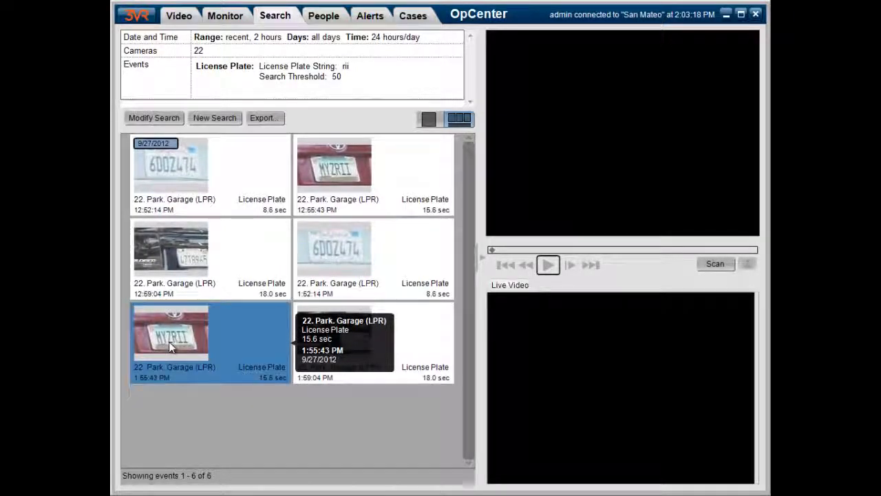
double_click(171, 337)
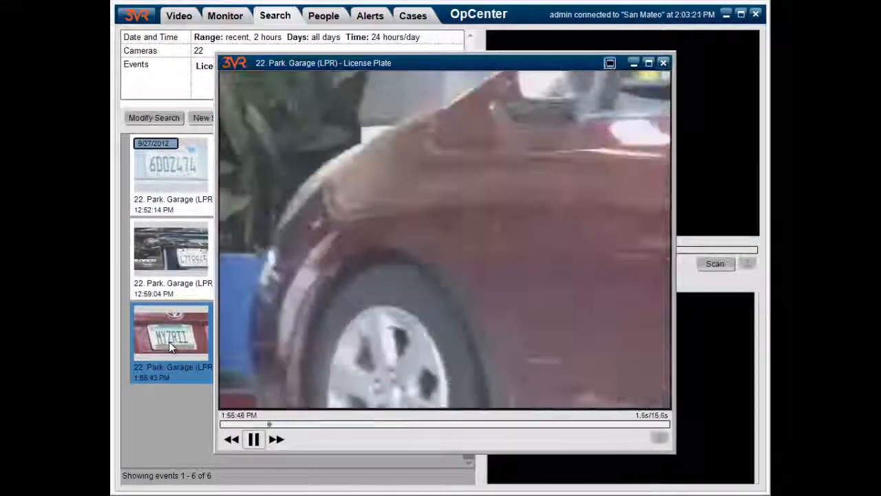